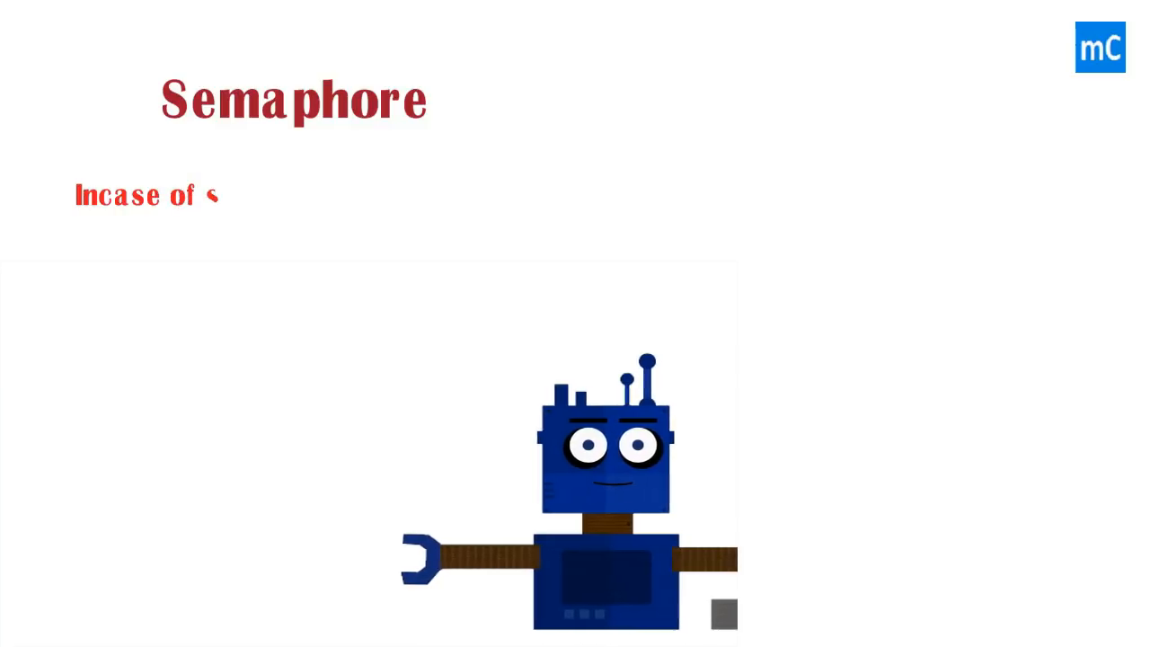
type("semaphores are usually referred to")
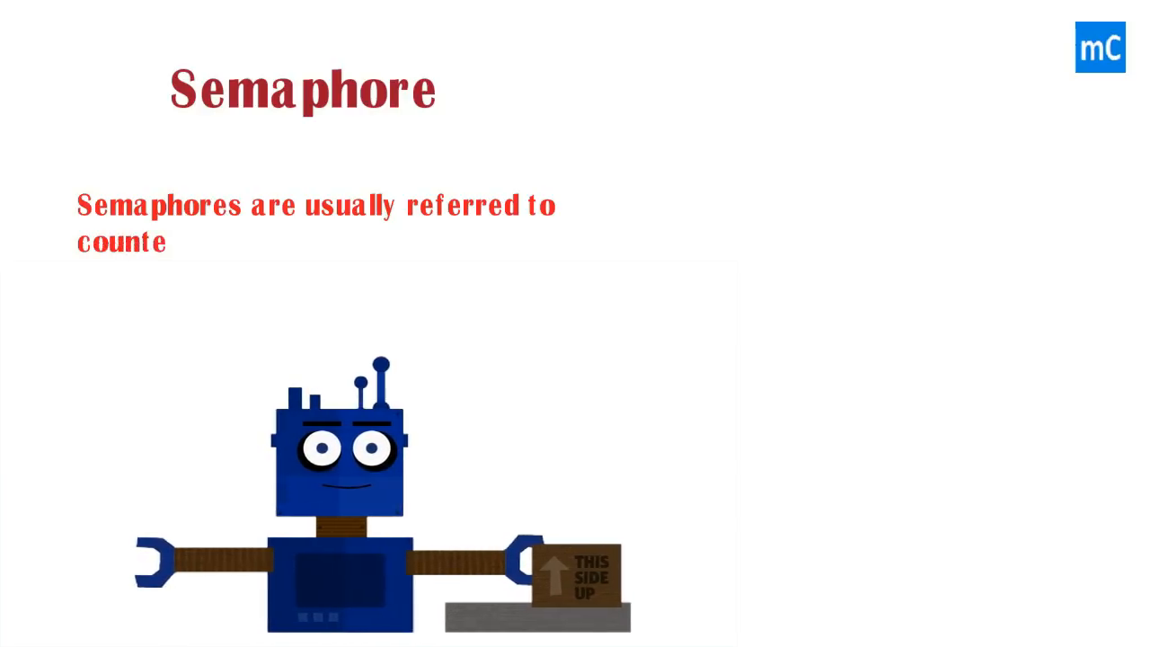
type("ed lock")
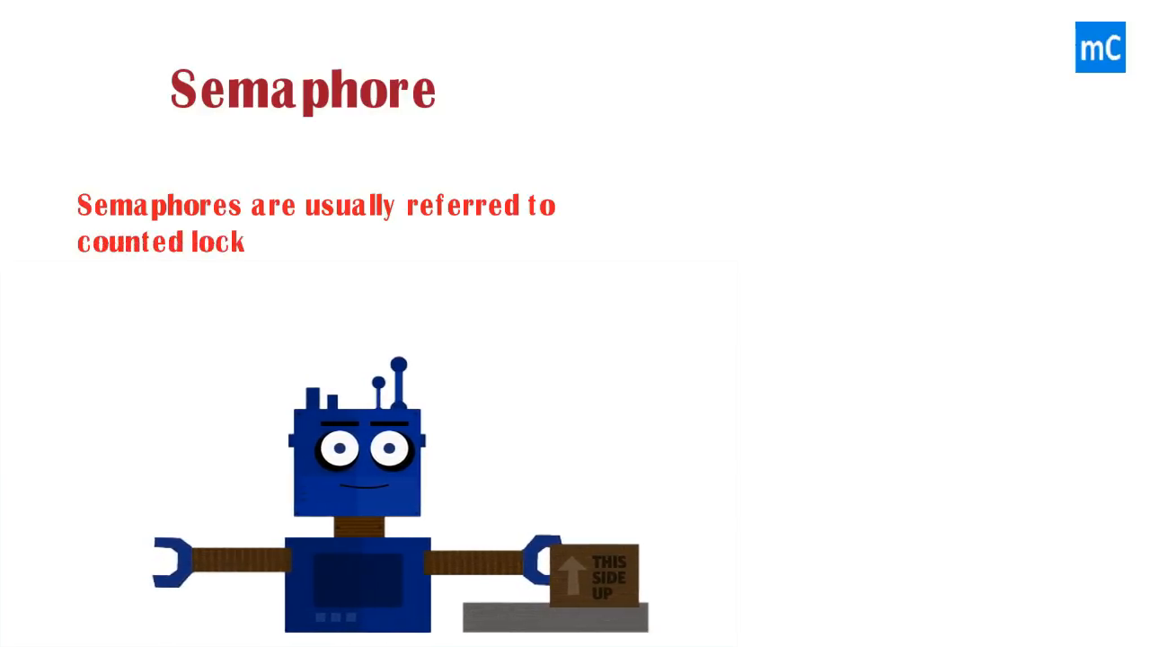